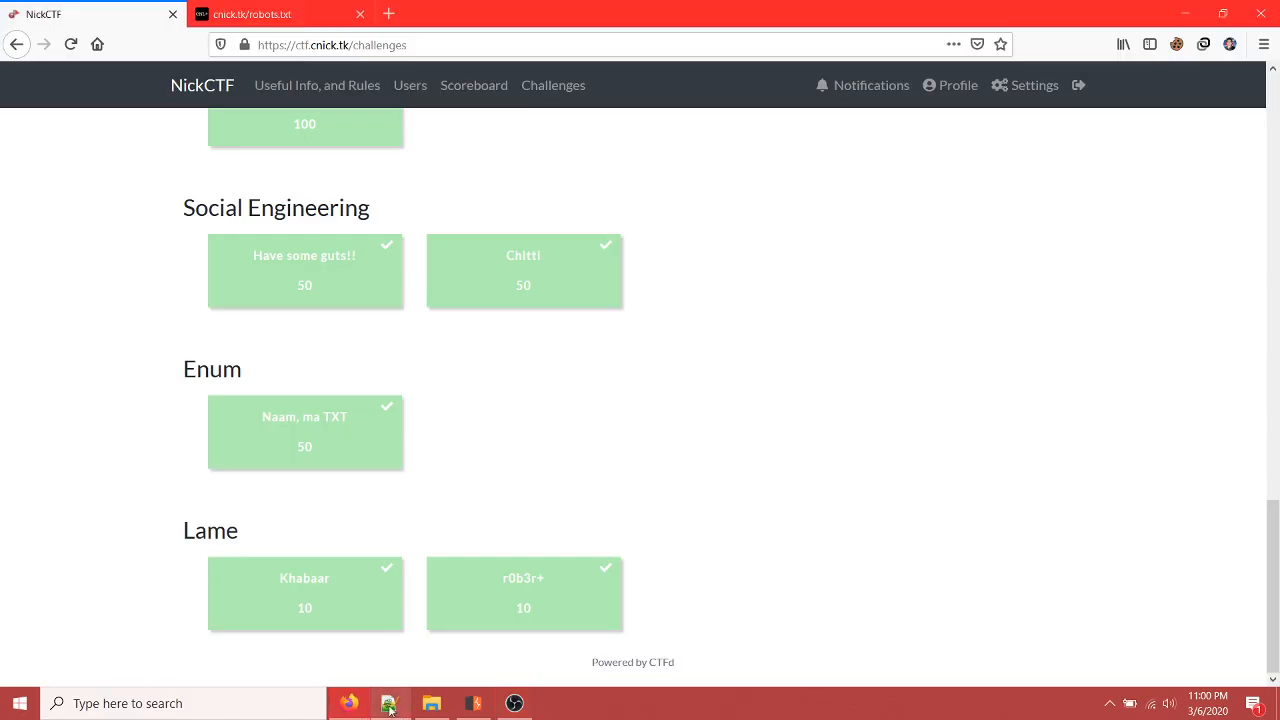
pyautogui.moveTo(856, 356)
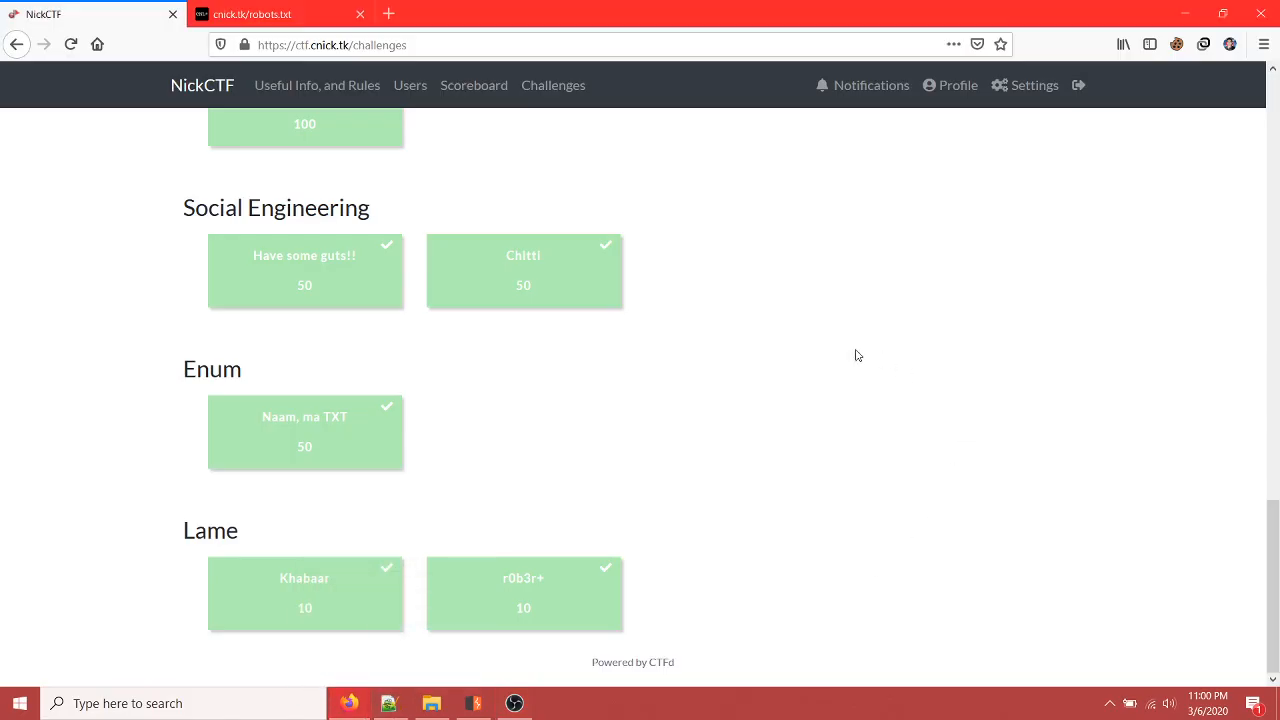
pyautogui.moveTo(956, 322)
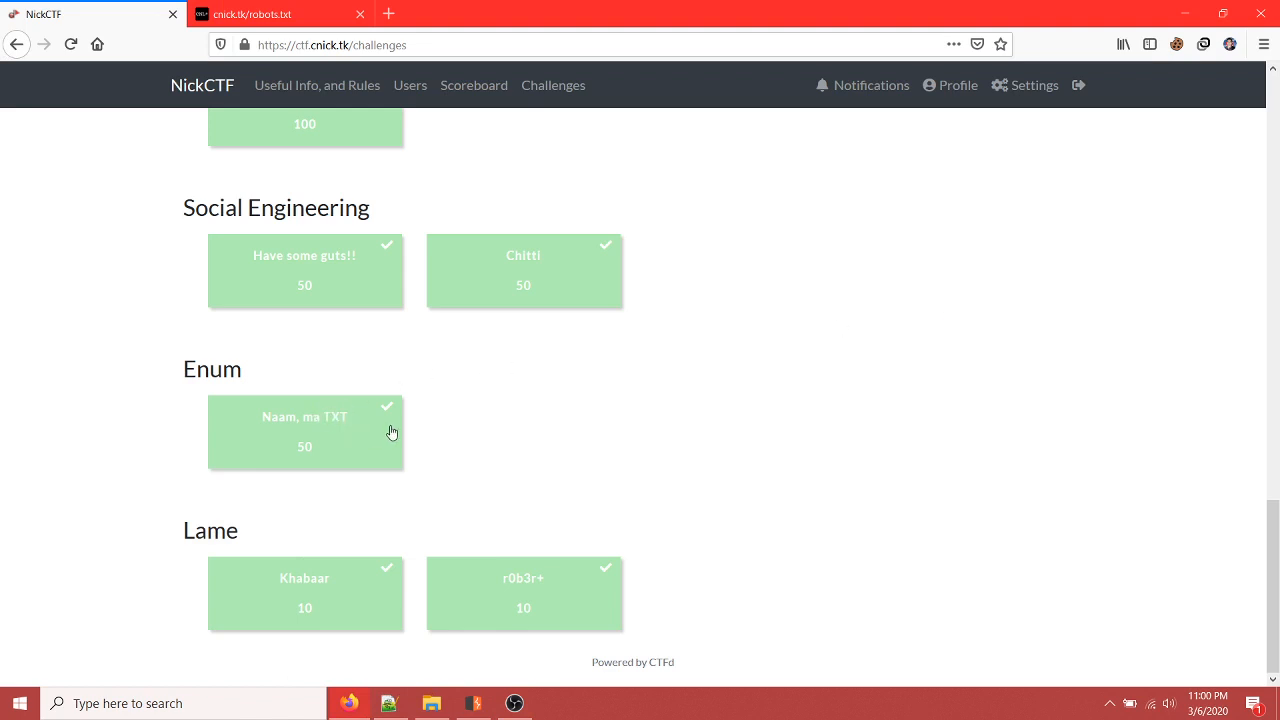
pyautogui.moveTo(340, 408)
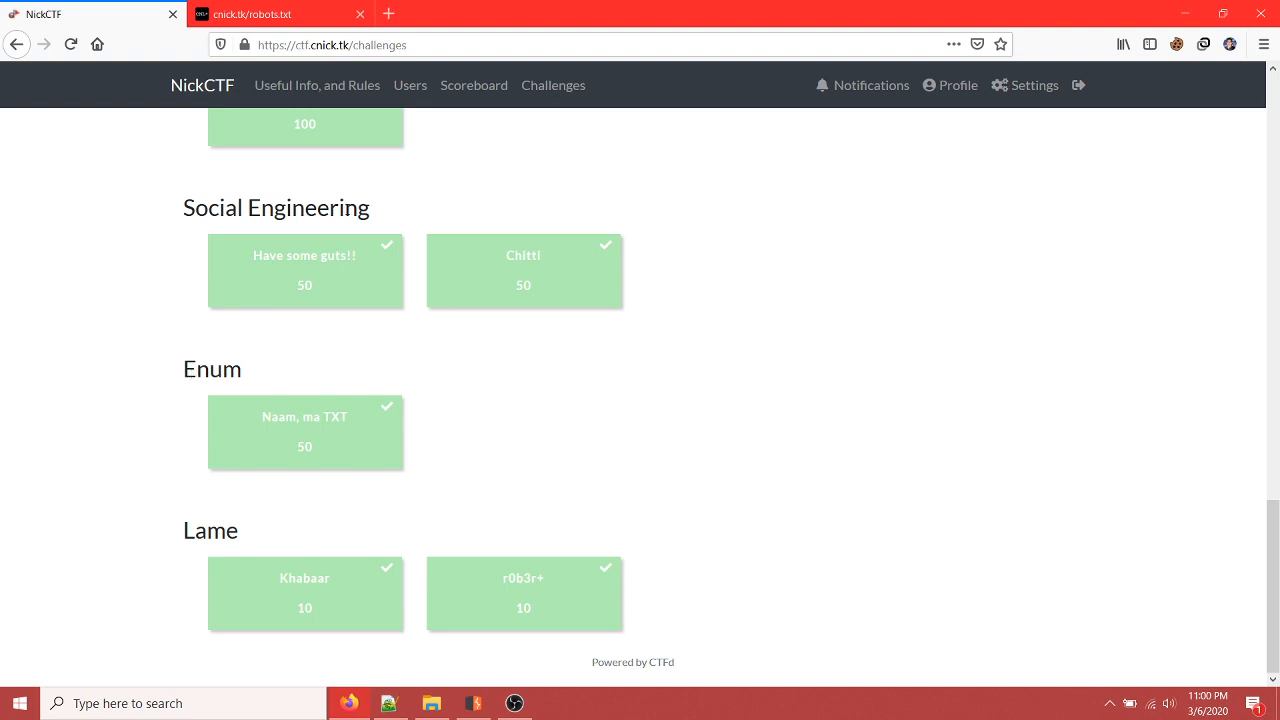
# - Open the 'Naam, ma TXT' Enum challenge and select its hint about checking all subdomains
pyautogui.click(360, 14)
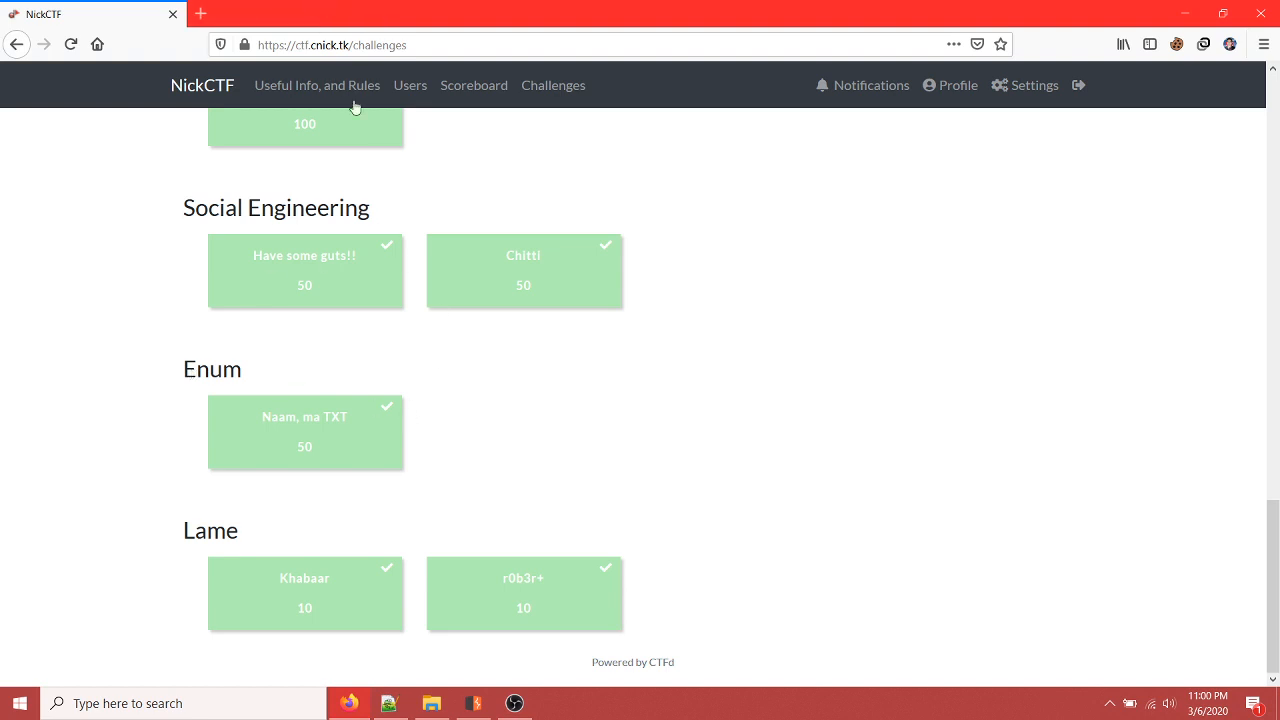
pyautogui.moveTo(344, 416)
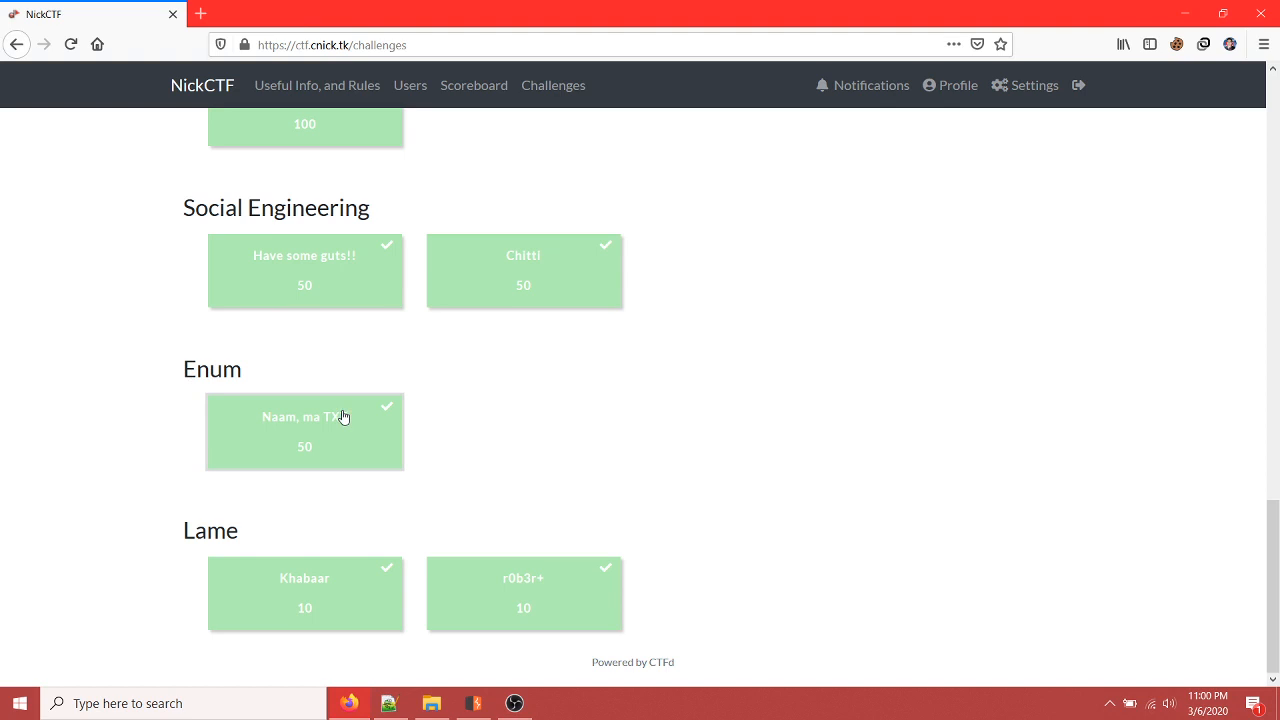
pyautogui.click(304, 430)
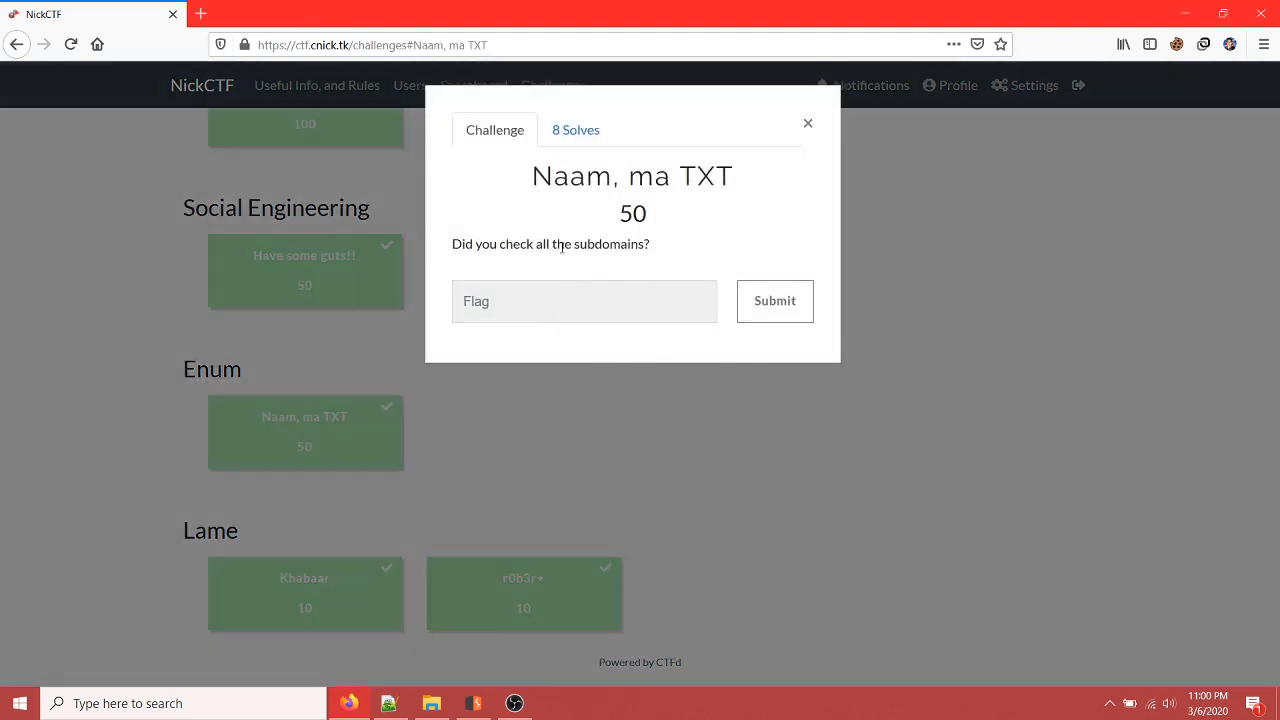
pyautogui.tripleClick(550, 244)
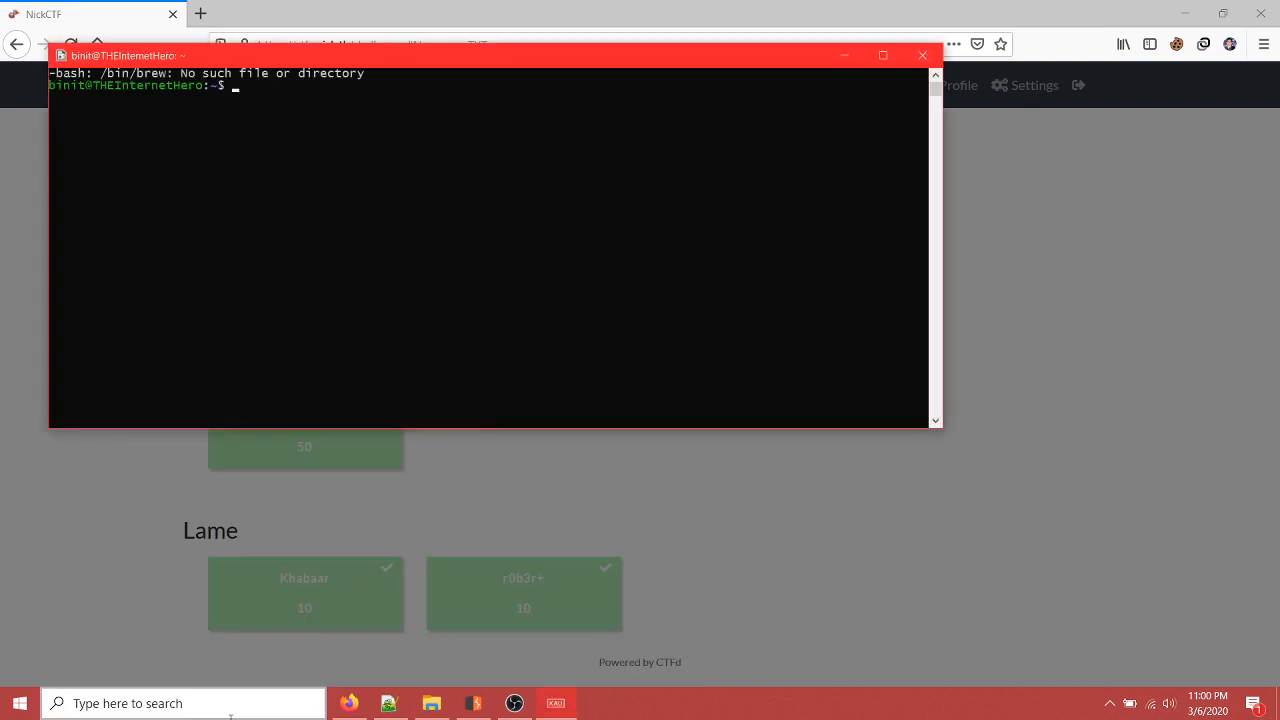
# - Run 'dig txt shell.cnick.tk' and select the flag string in the ANSWER SECTION
pyautogui.write('dig')
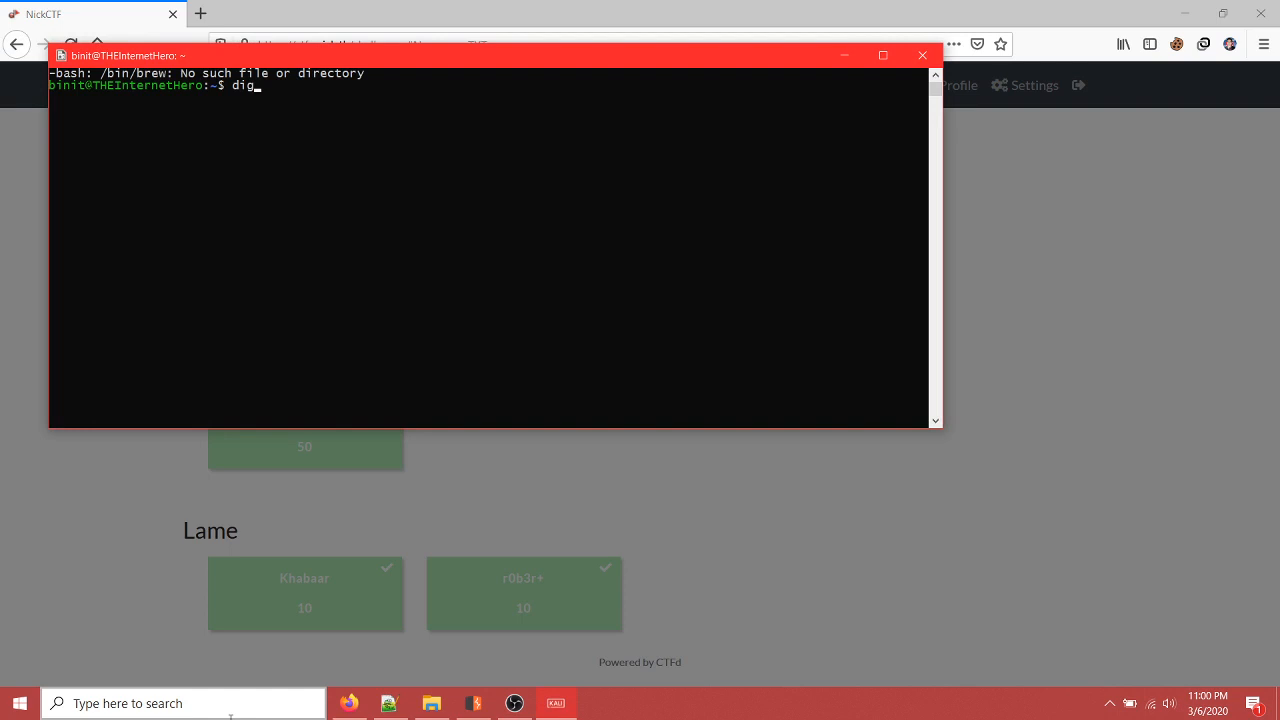
pyautogui.write('txt she')
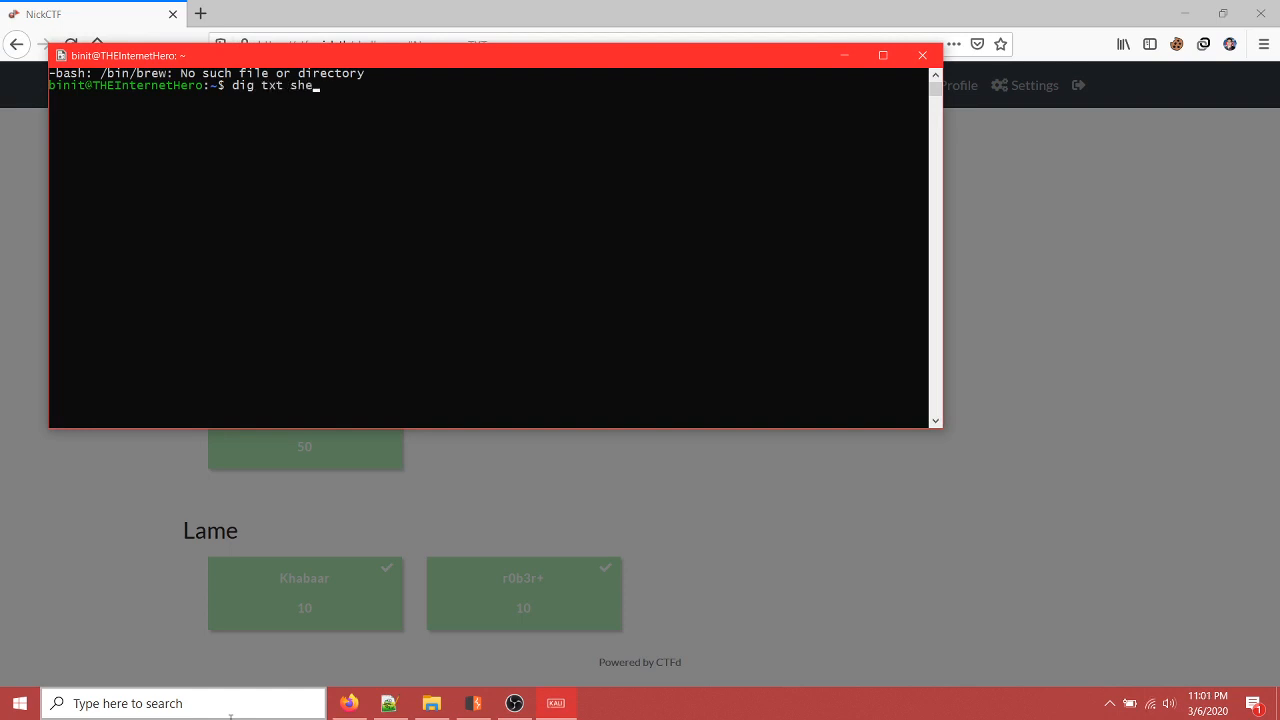
pyautogui.write('ll.cnick.tk')
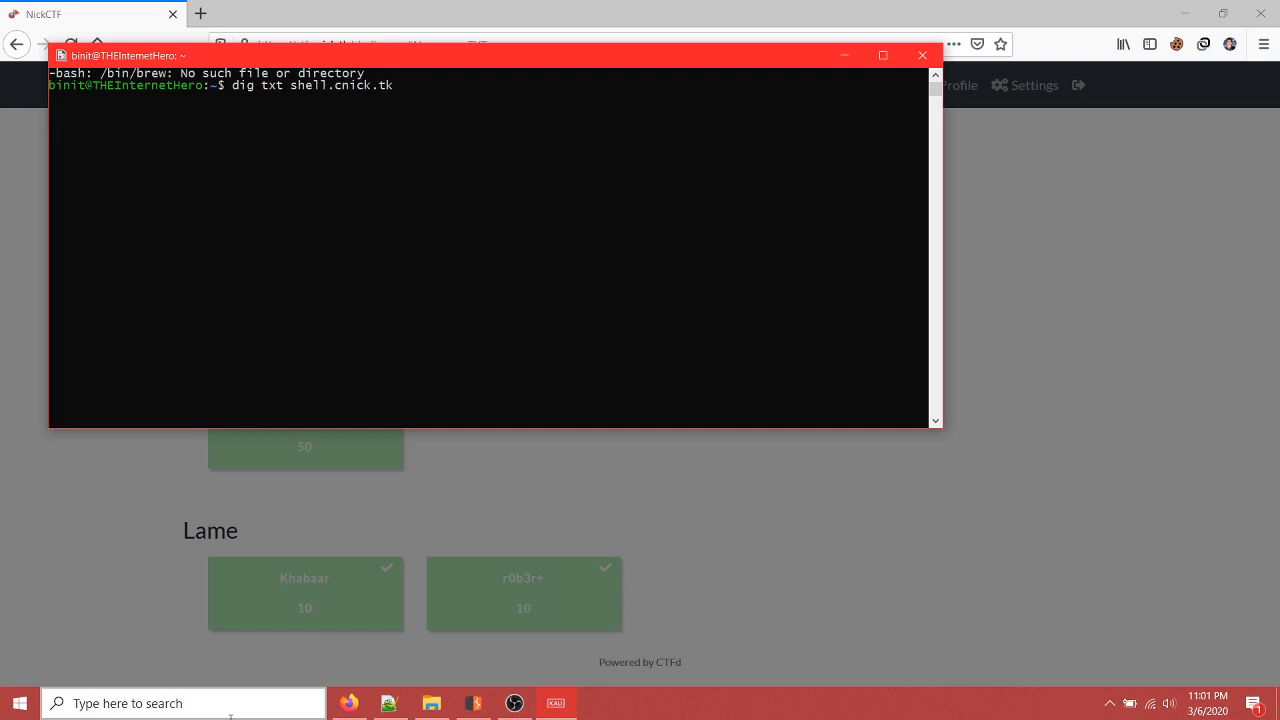
pyautogui.press('Return')
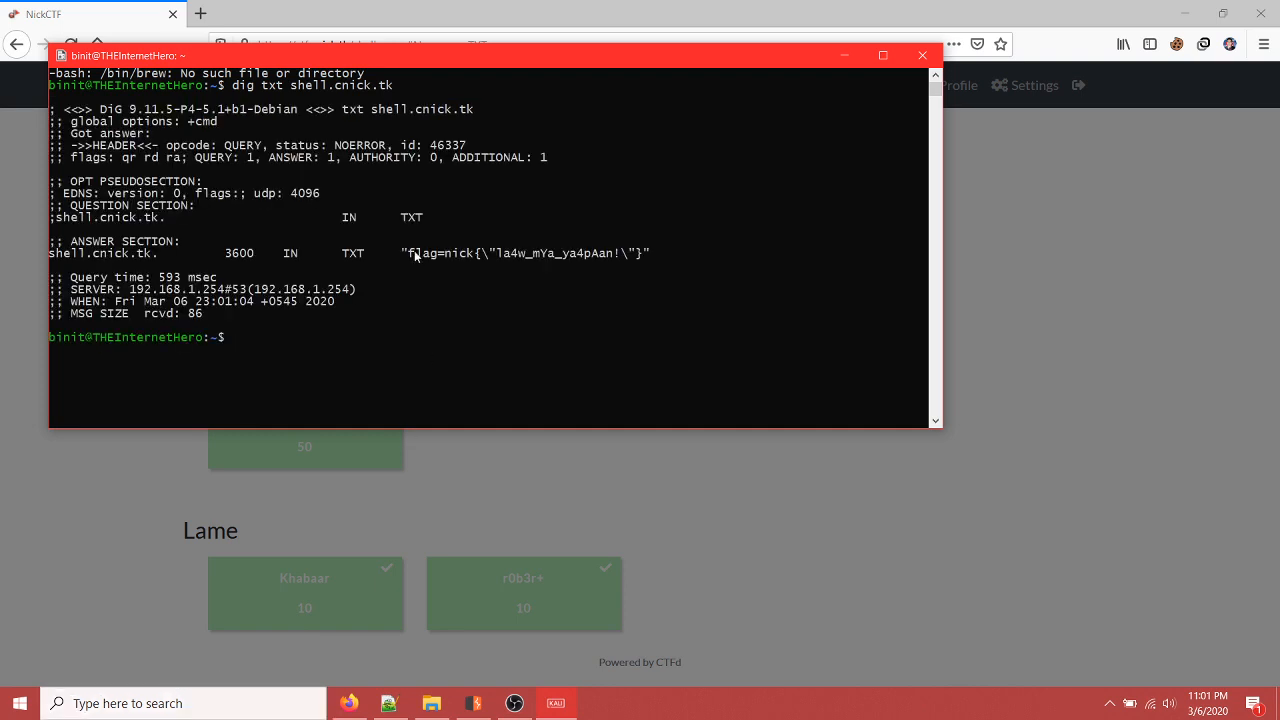
pyautogui.moveTo(404, 252); pyautogui.dragTo(650, 252)
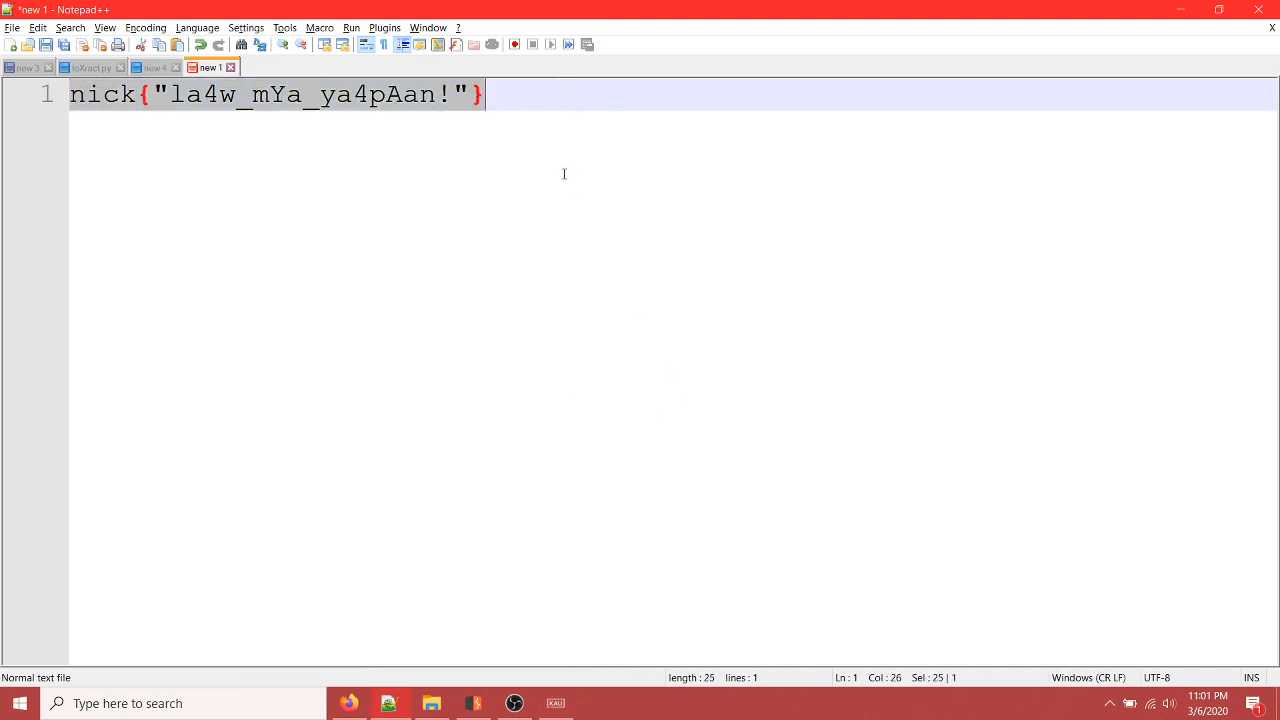
pyautogui.click(438, 208)
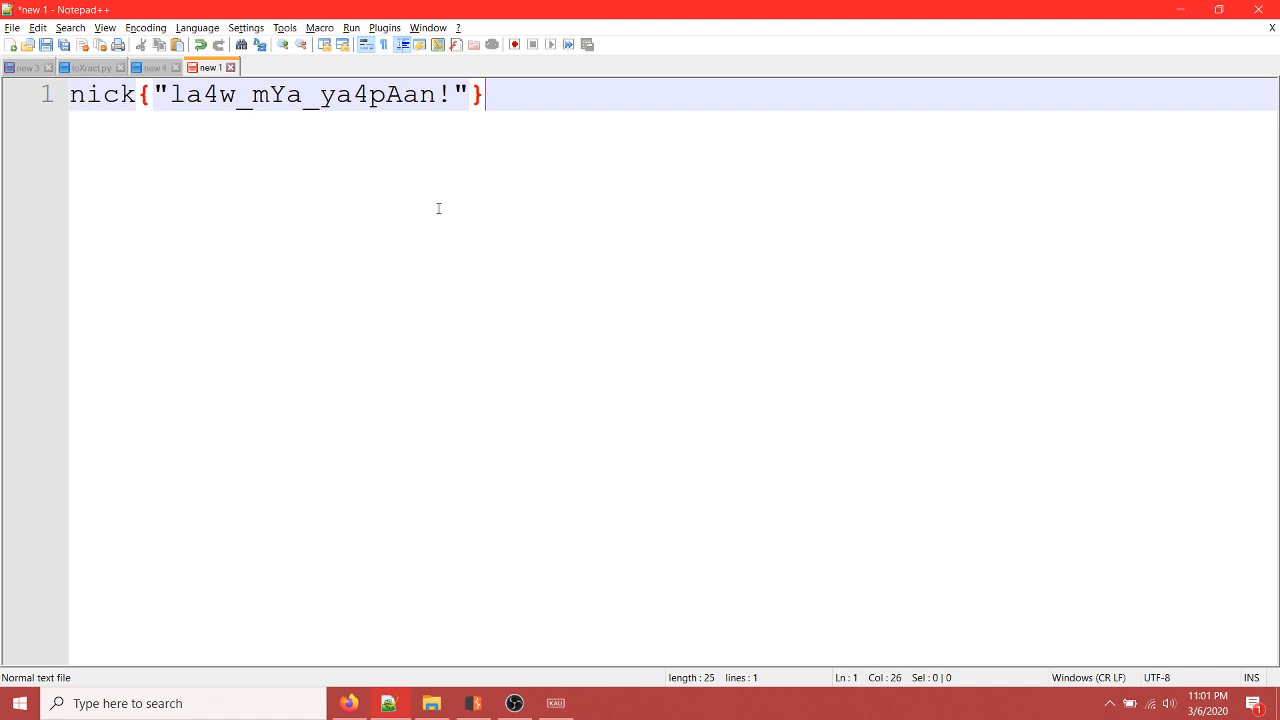
pyautogui.moveTo(420, 204)
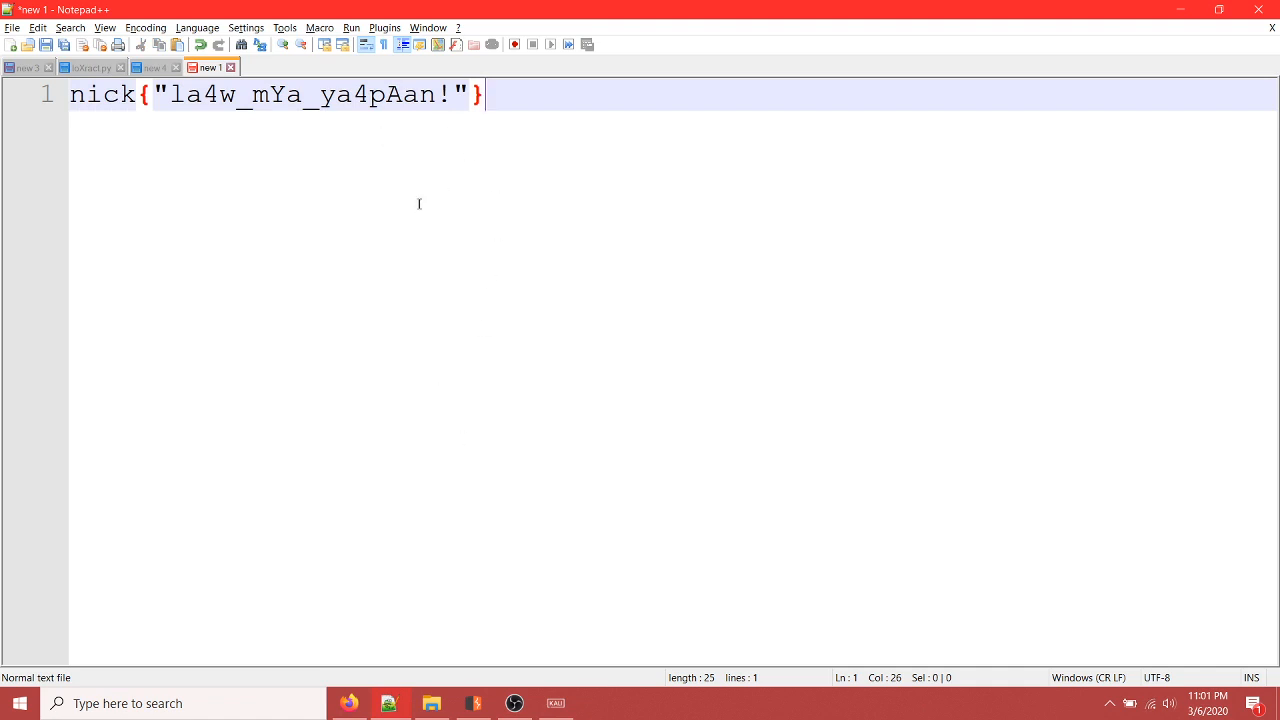
pyautogui.moveTo(532, 608)
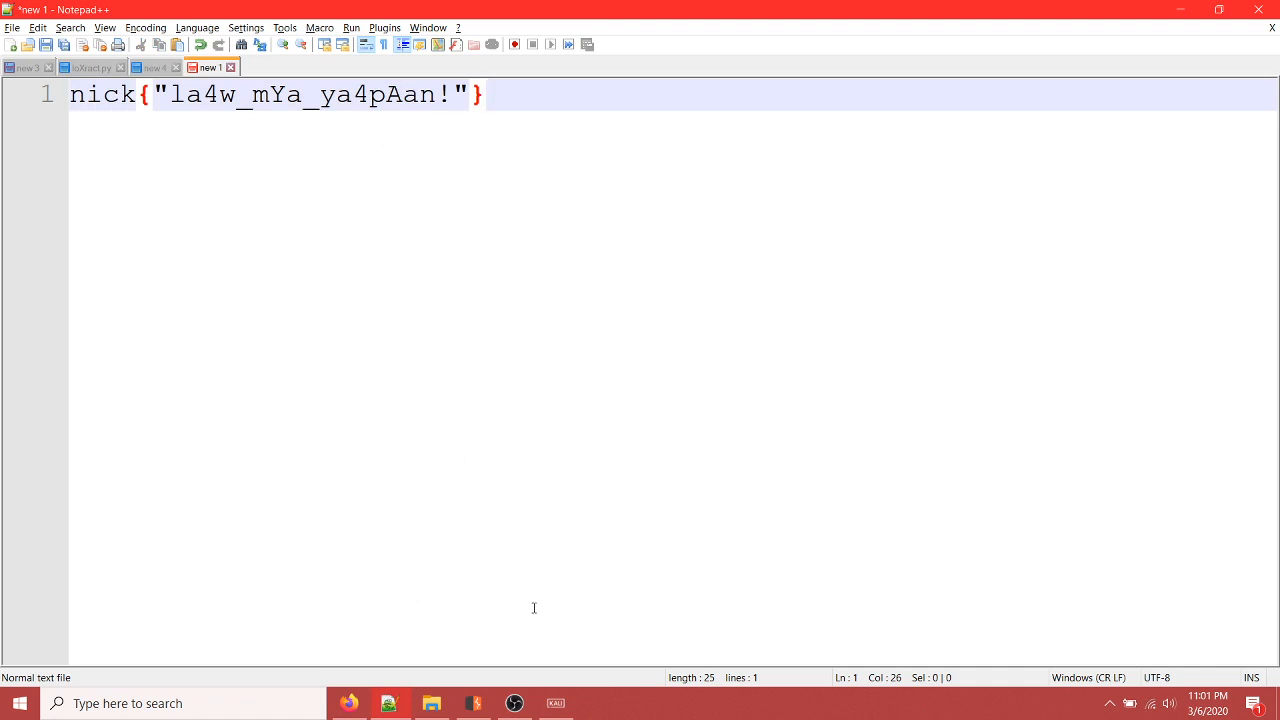